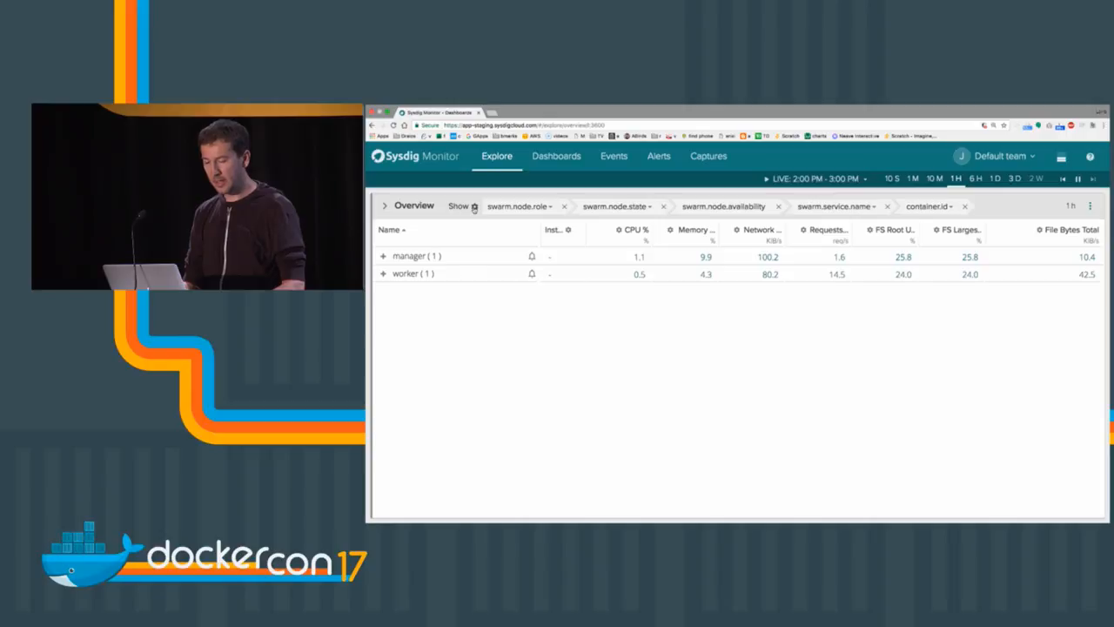
Step: Group by host.mac > container.name and expand awsmanager1 to list its containers
click(459, 206)
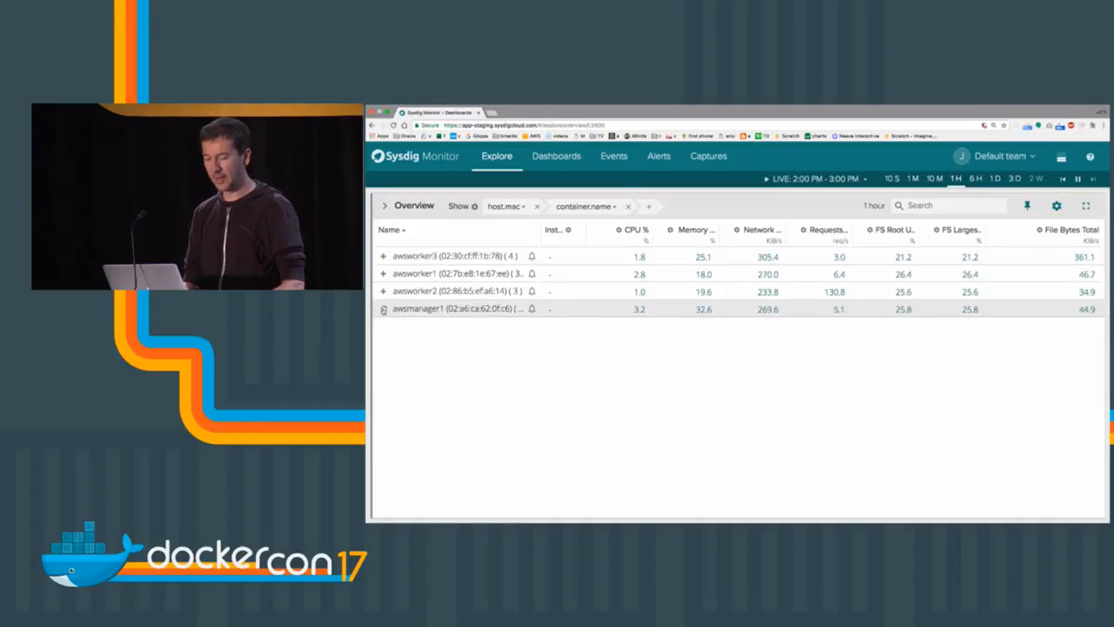
click(383, 309)
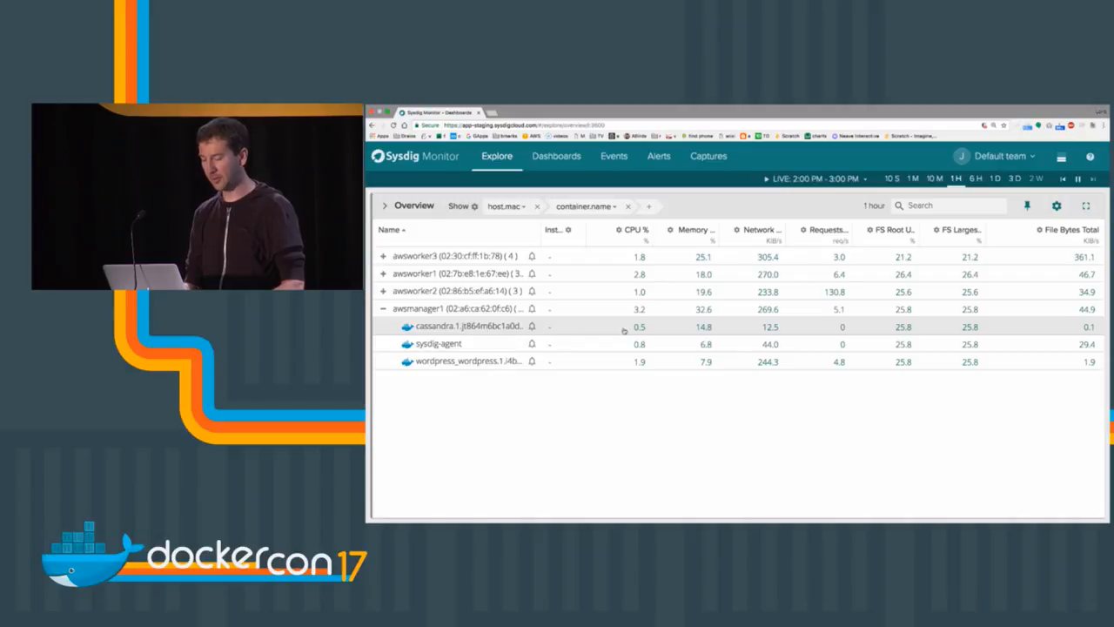
Step: Select the cassandra container, search 'cassandra', and list the matching views
click(470, 325)
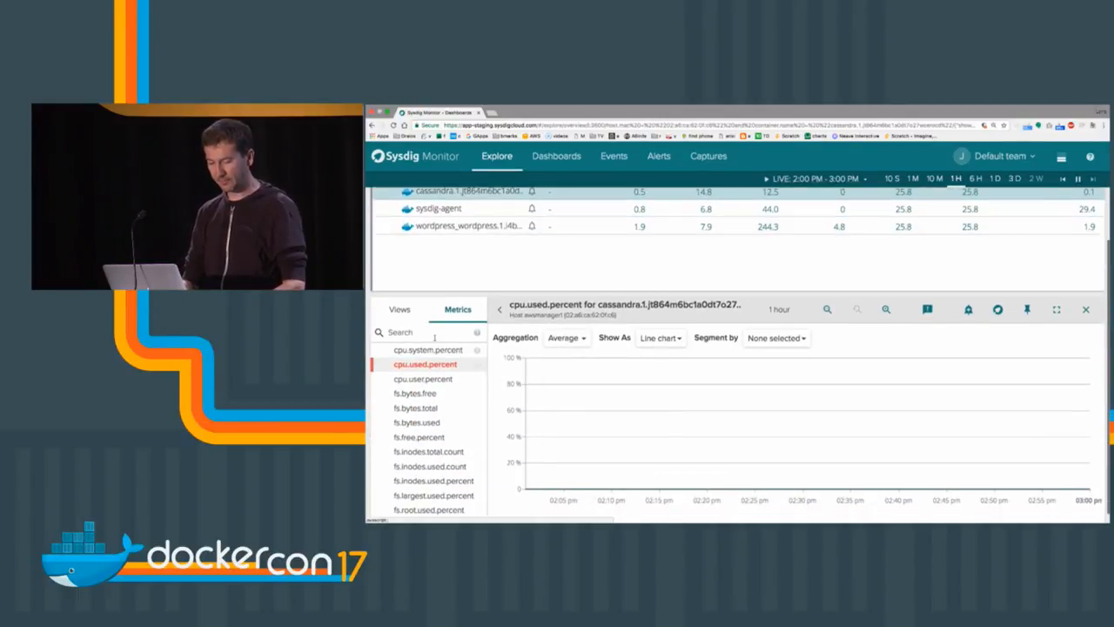
text(cass)
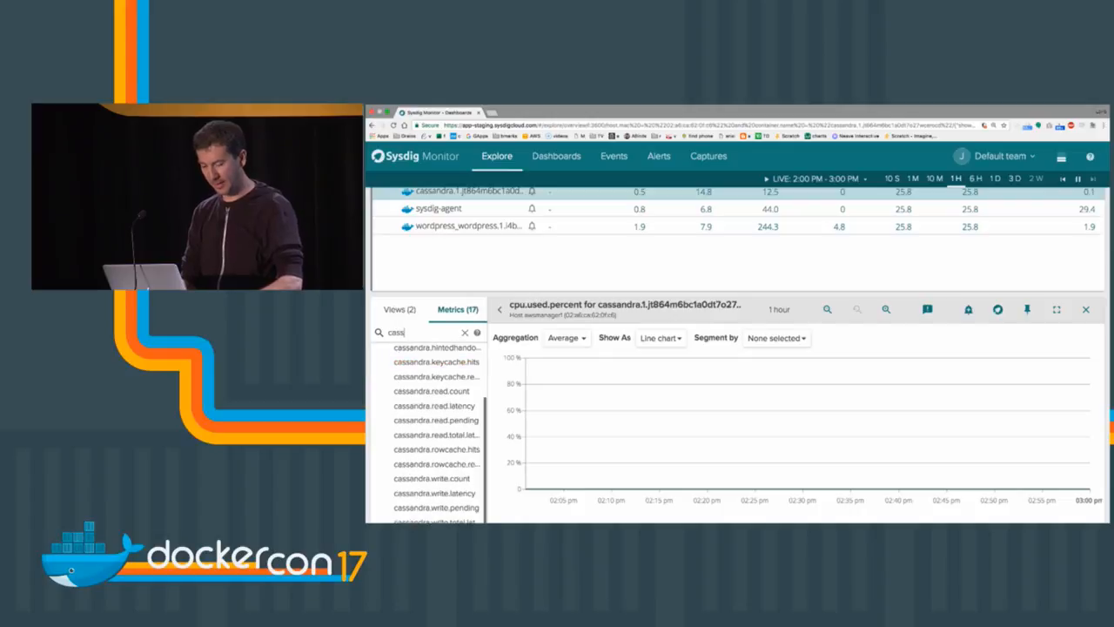
text(andra)
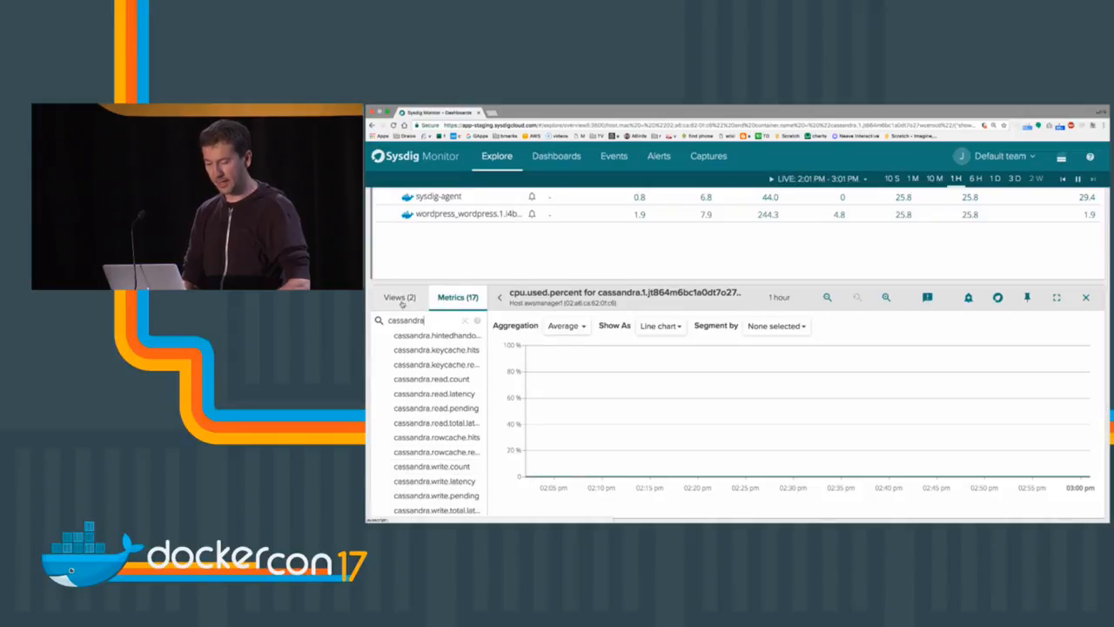
click(399, 297)
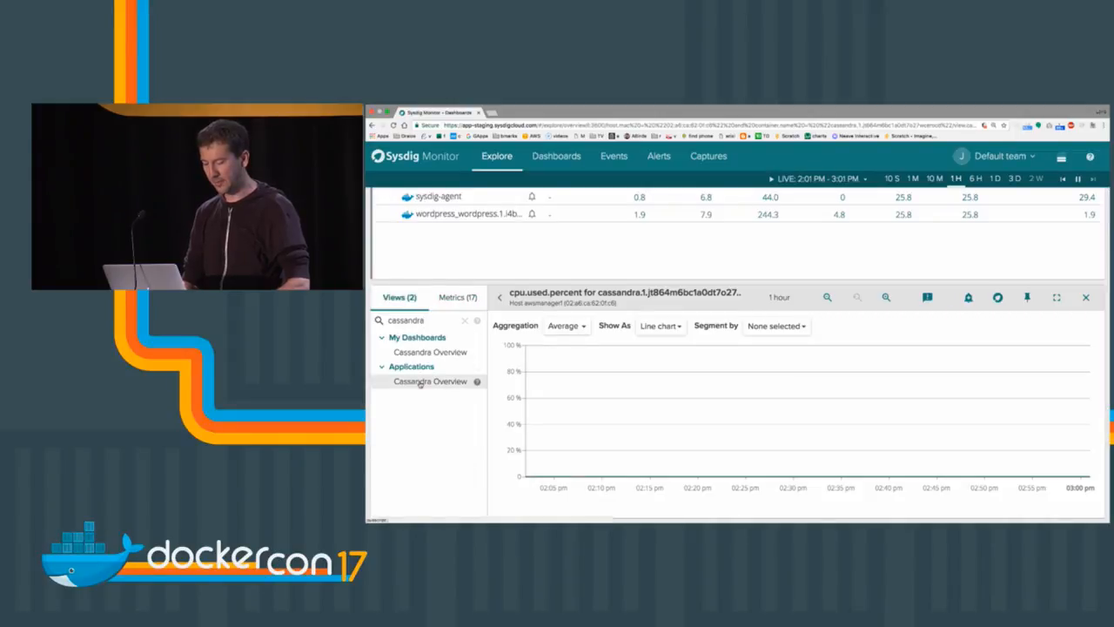
Step: Open Cassandra Overview under Applications and scroll through its request, latency and heap charts
click(430, 381)
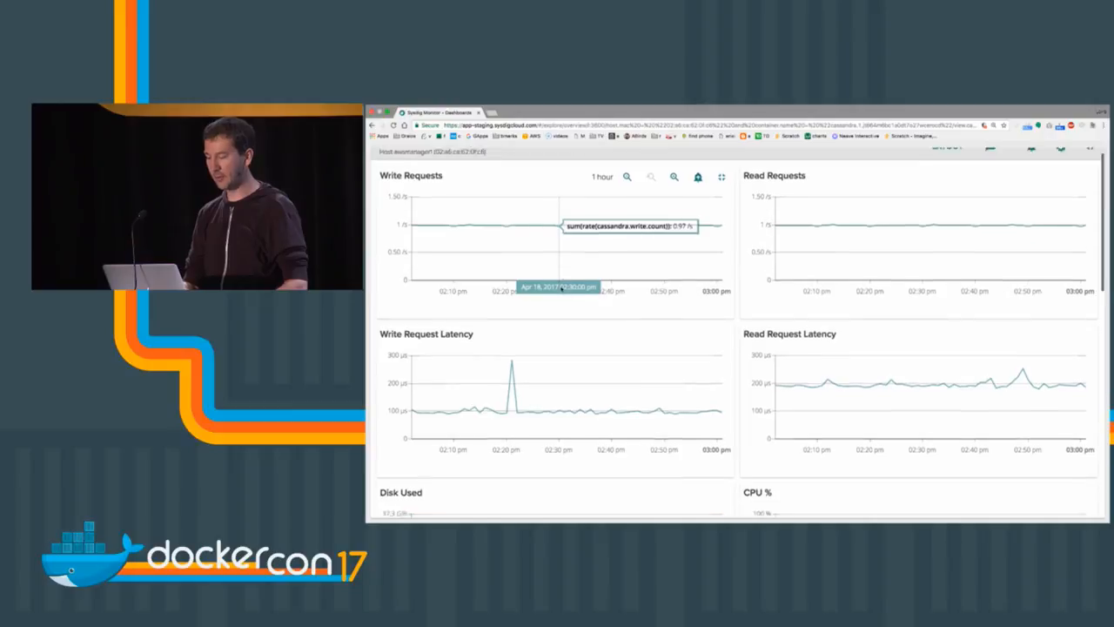
scroll(down, 3)
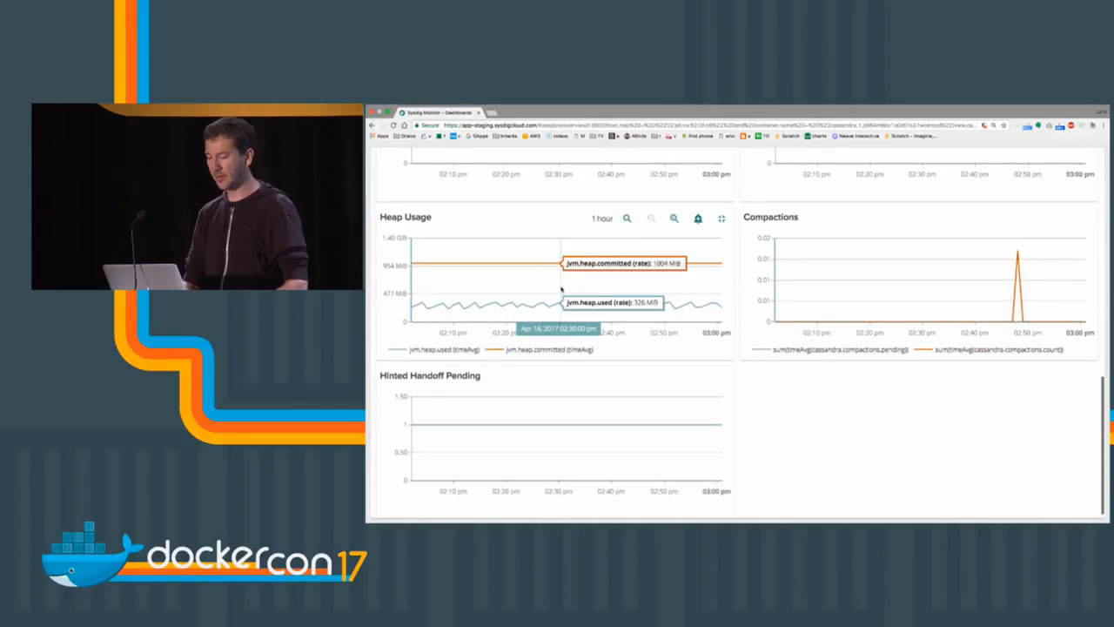
mouse_move(683, 367)
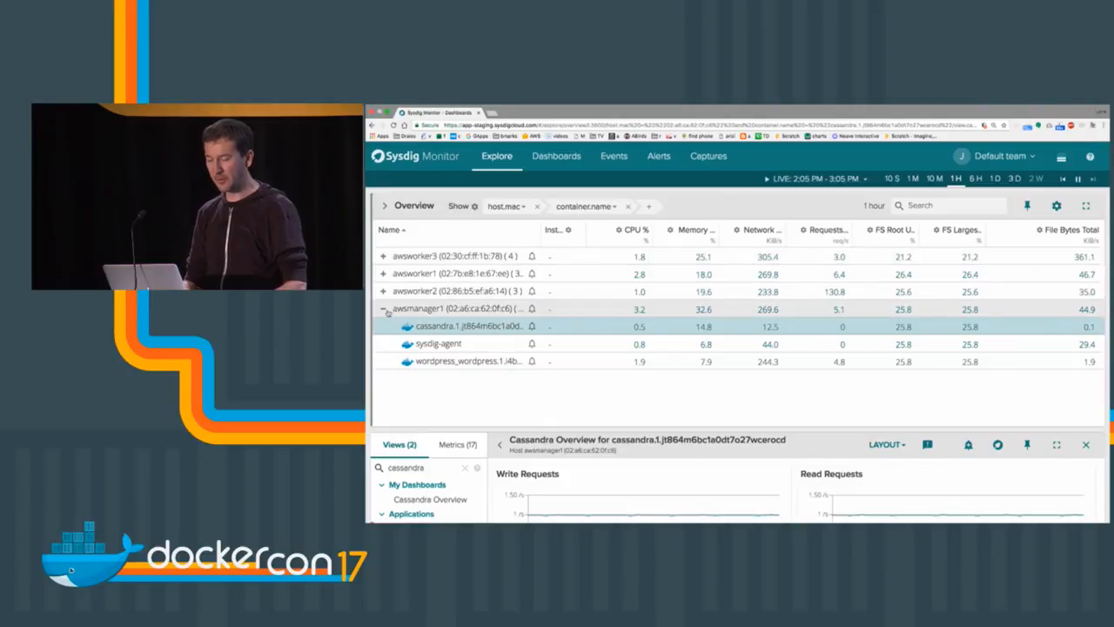
Step: Apply the New: Docker Swarm grouping preset from the Show gear
click(383, 309)
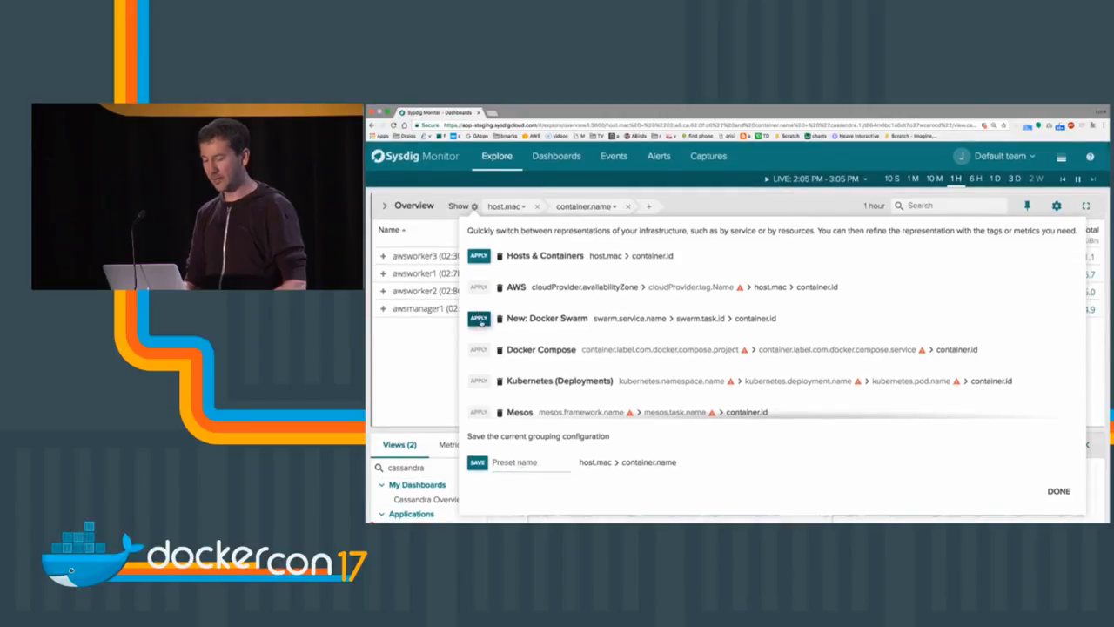
click(479, 317)
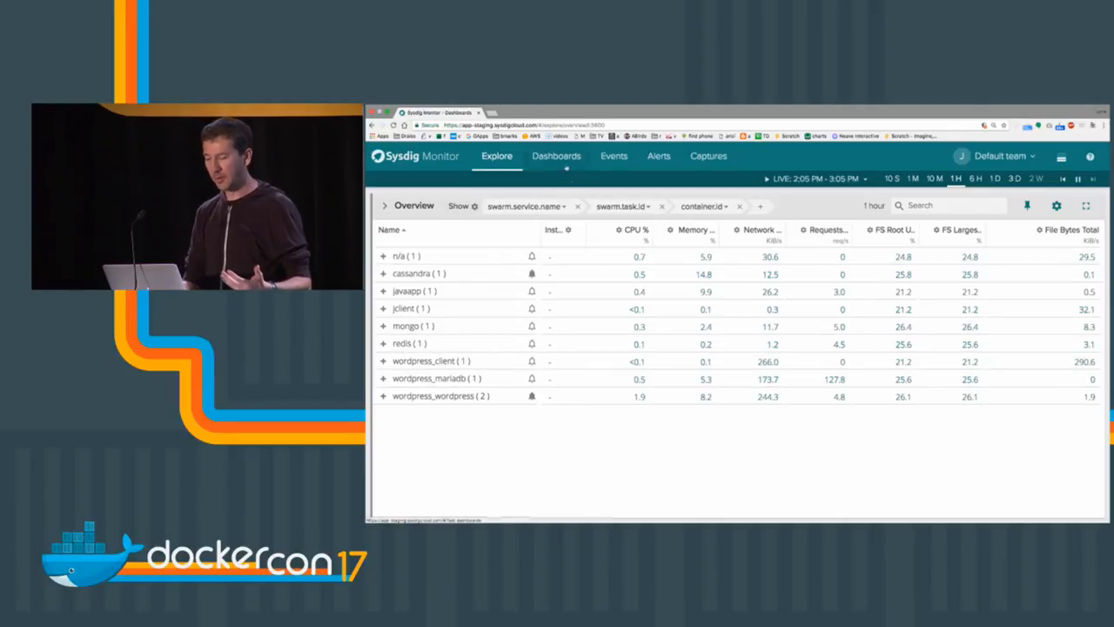
Step: Open Swarm Services from My Dashboards and scroll its per-service charts
click(556, 156)
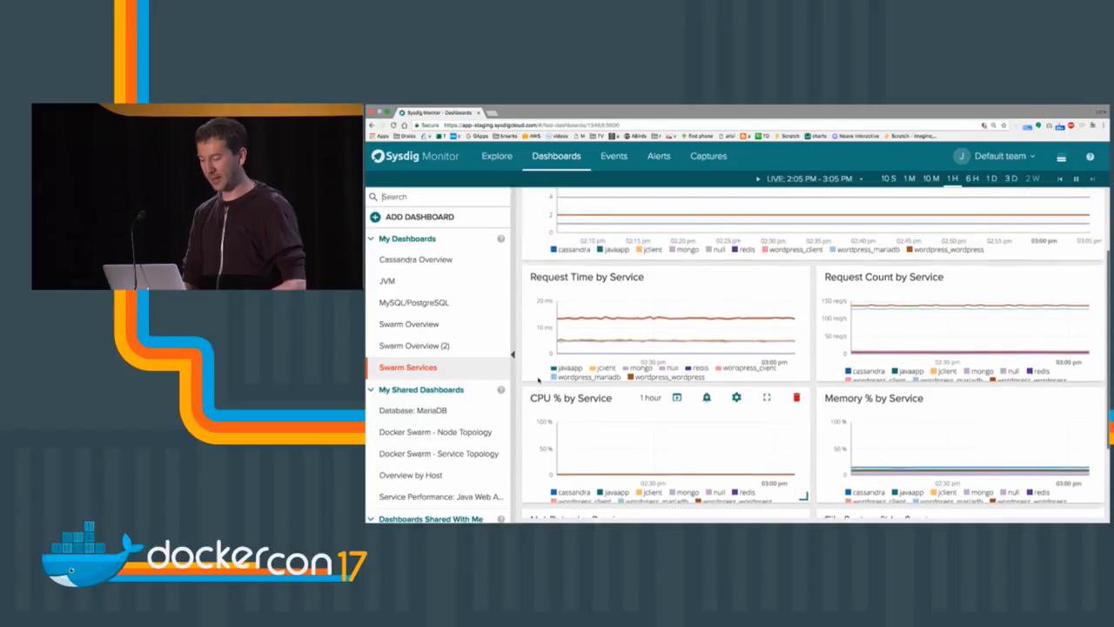
scroll(down, 3)
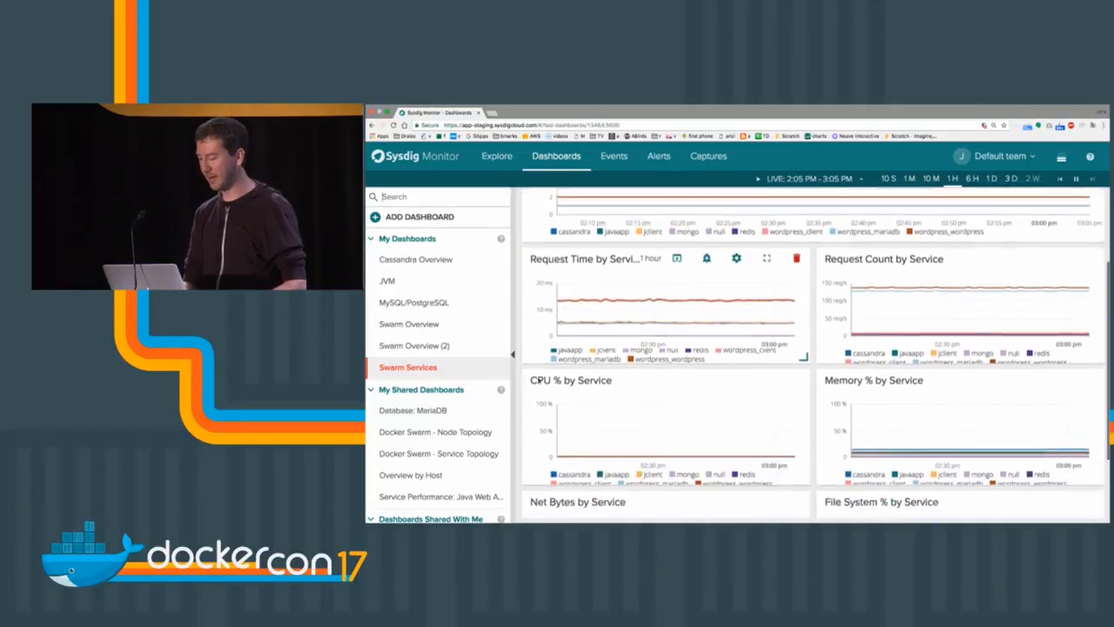
scroll(down, 3)
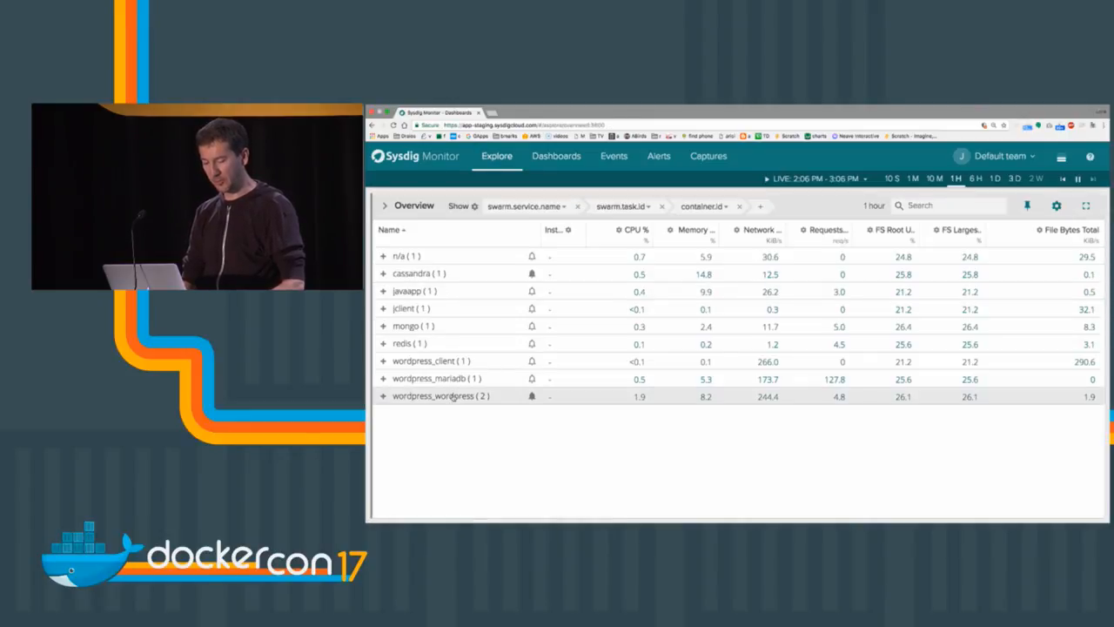
Step: Select the wordpress_wordpress row to show its Cassandra Overview view with empty panels
click(439, 395)
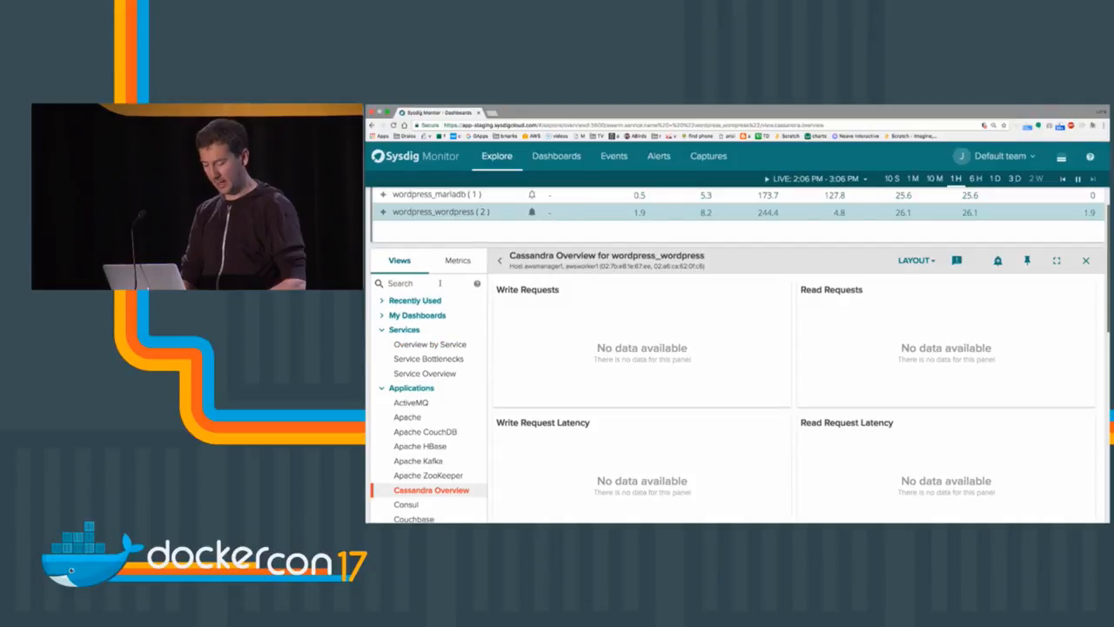
Step: Search views for 'http', open HTTP, and scroll through request counts, times and URLs
text(http)
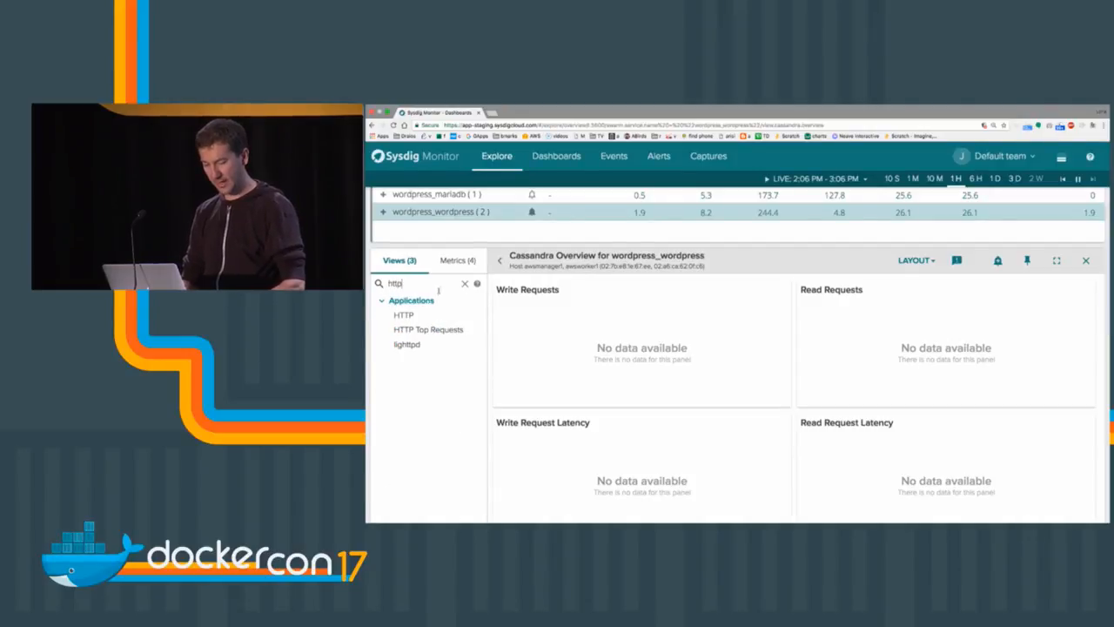
click(402, 314)
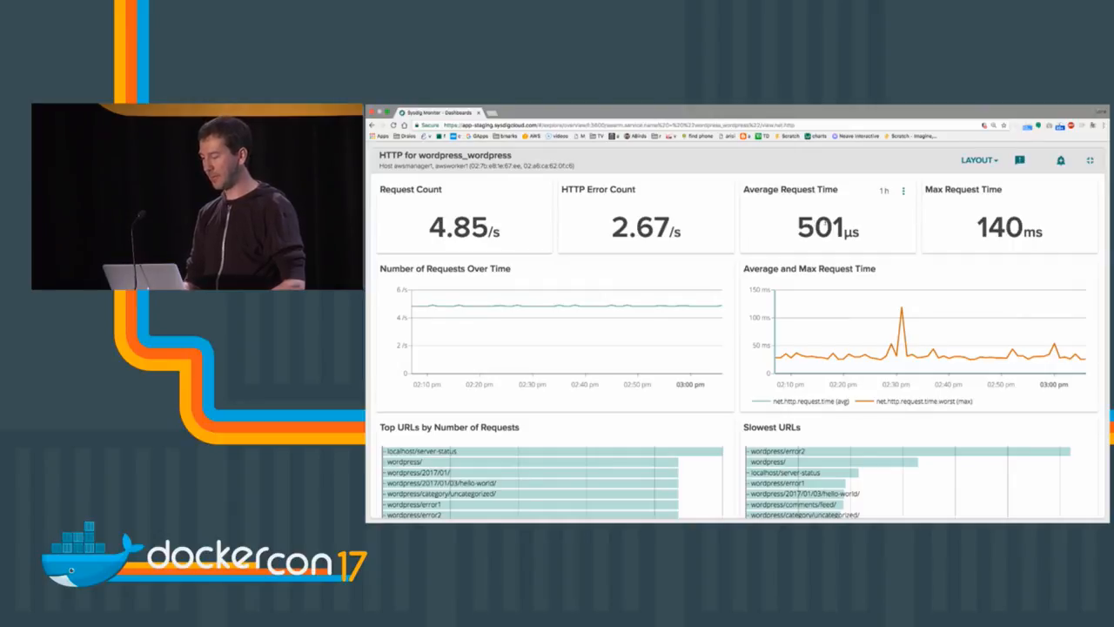
scroll(down, 3)
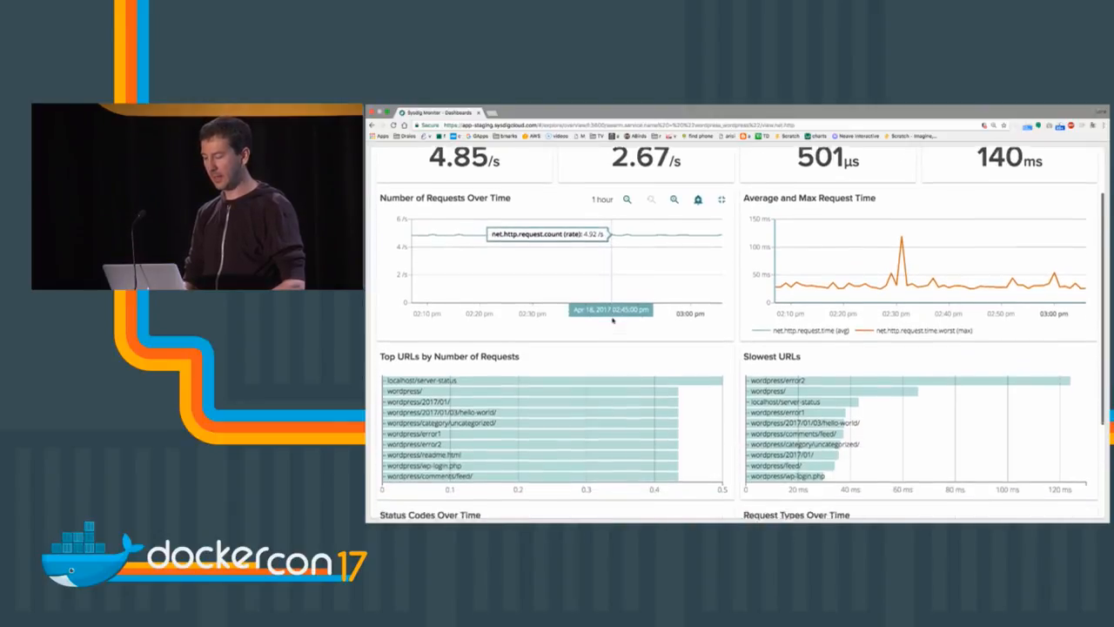
scroll(down, 3)
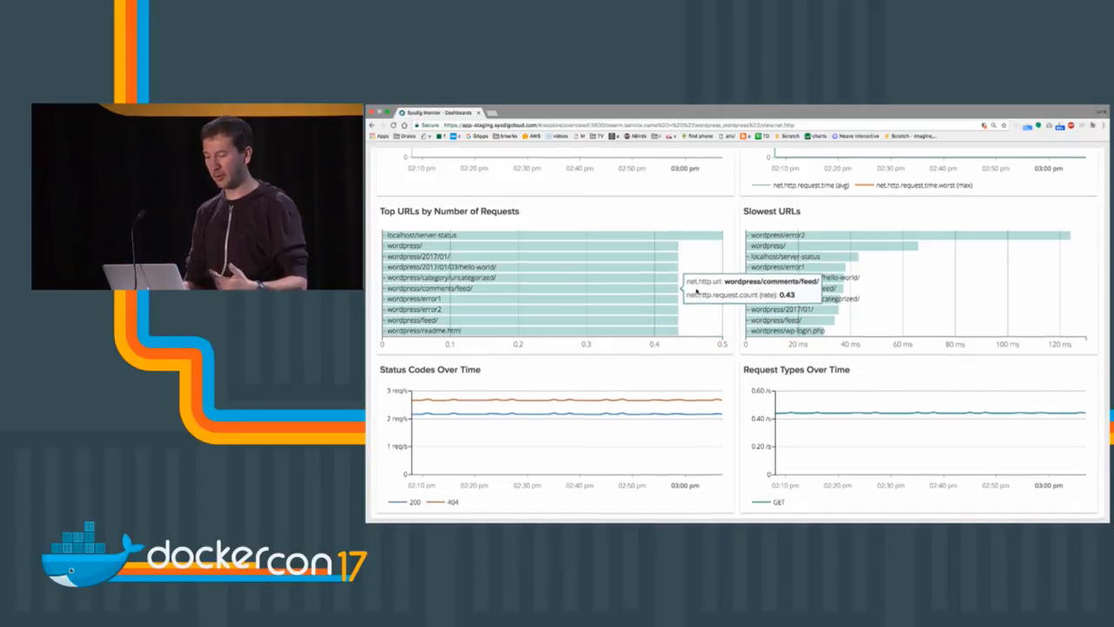
scroll(down, 3)
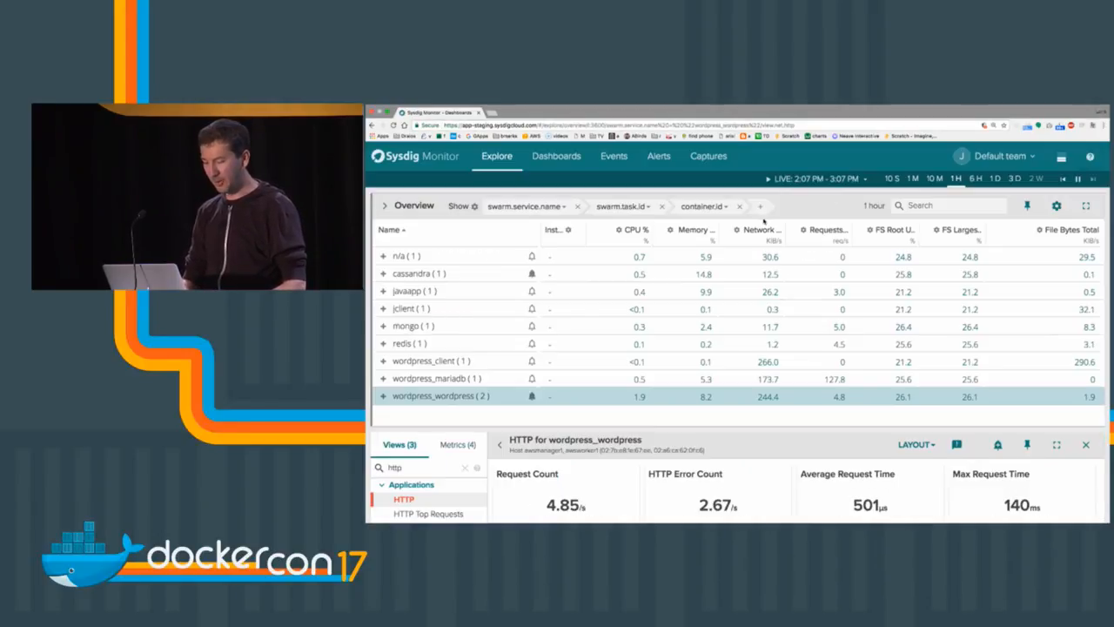
Step: Reopen Swarm Services from My Dashboards and scroll its per-service container and request charts
click(556, 156)
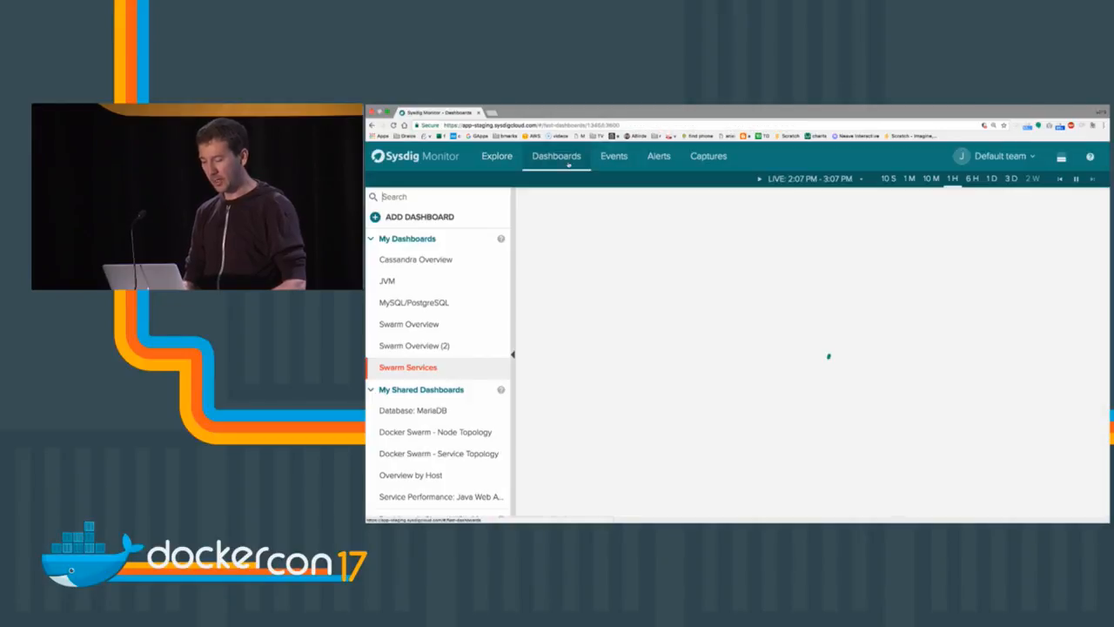
click(407, 366)
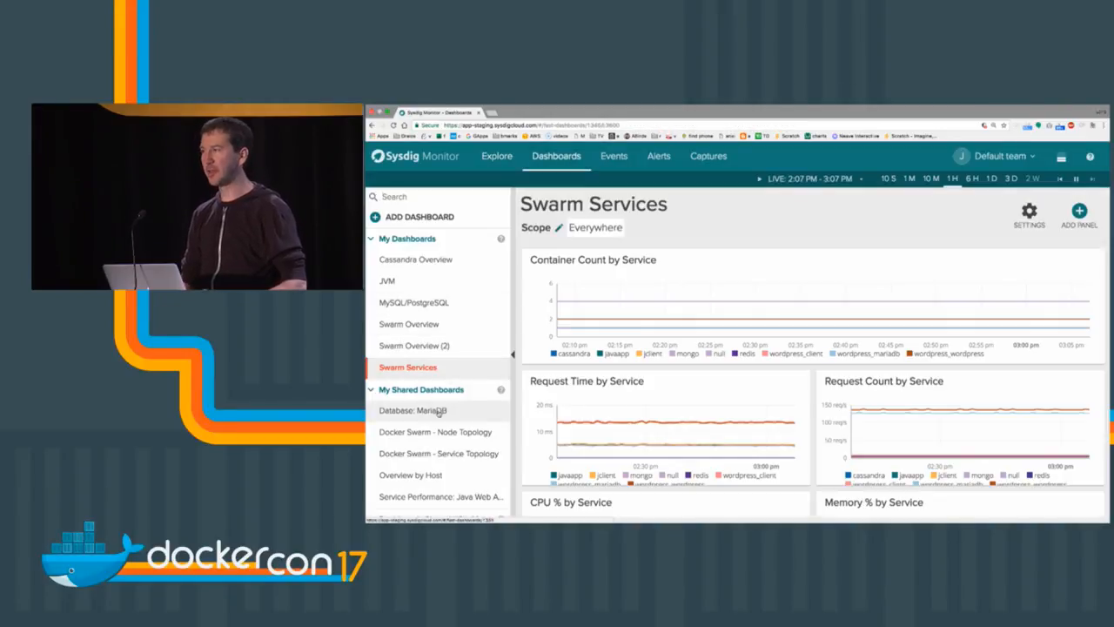
scroll(down, 3)
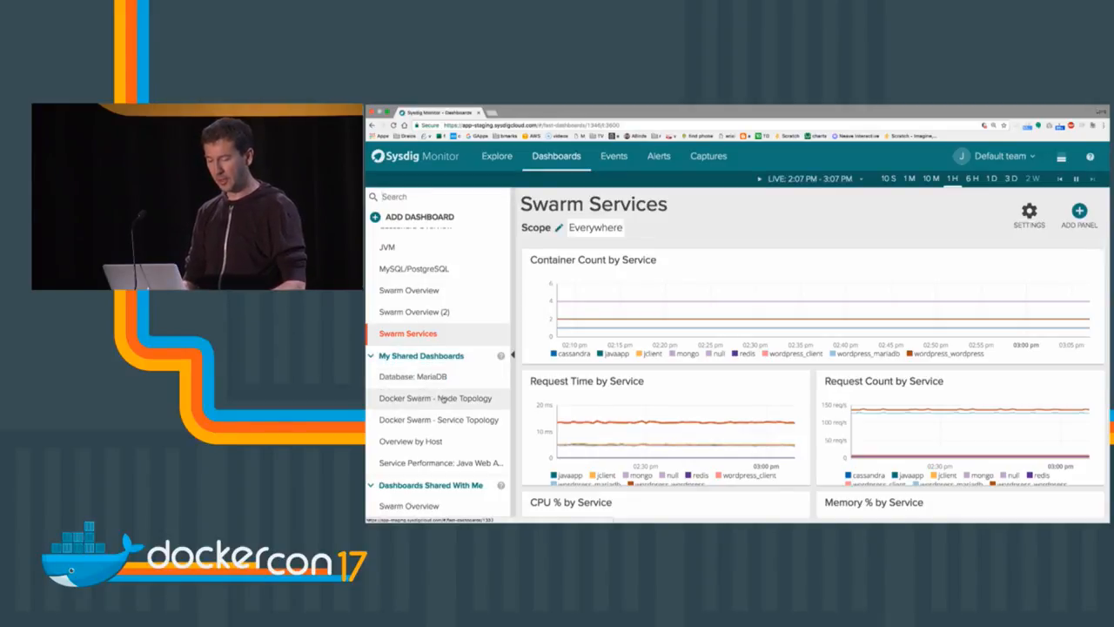
Step: Explore the Docker Swarm - Node Topology map, then select Docker Swarm - Service Topology
click(435, 398)
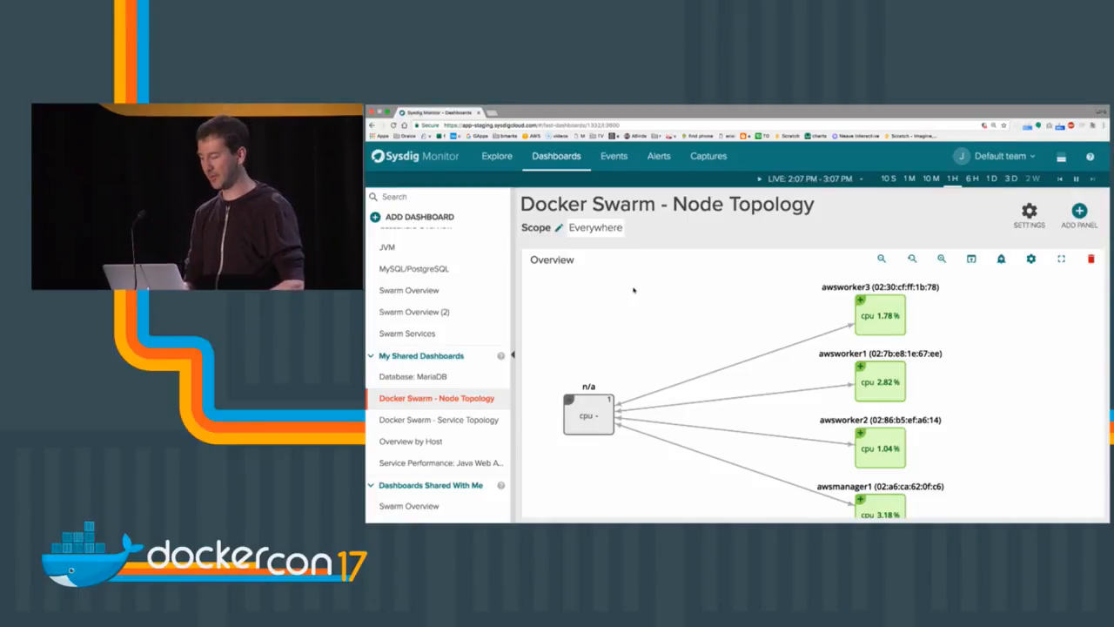
mouse_move(879, 315)
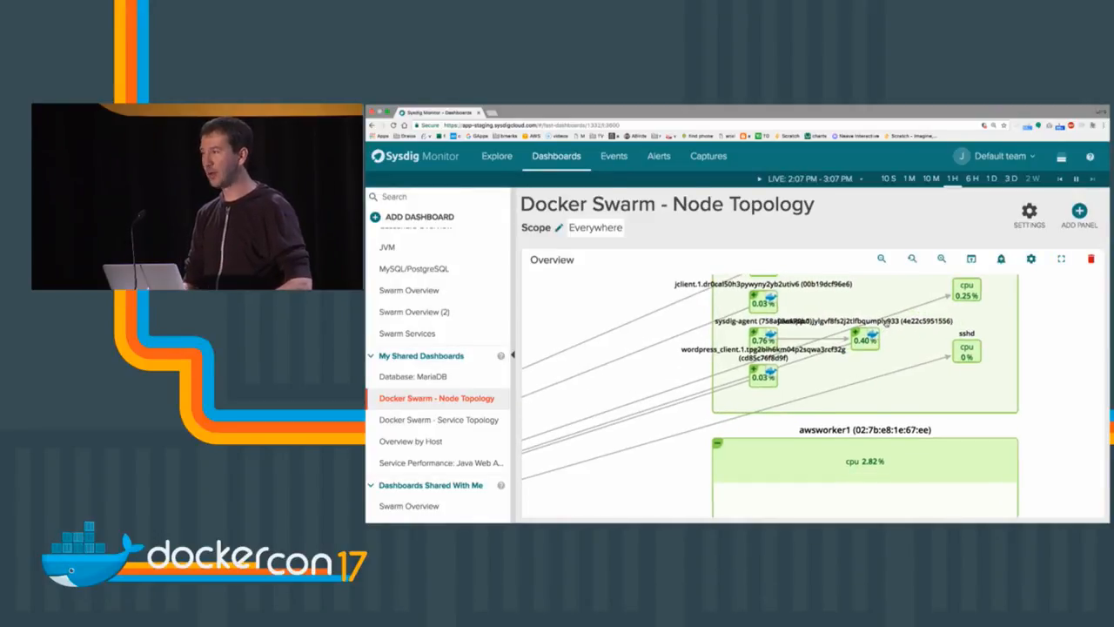
scroll(down, 3)
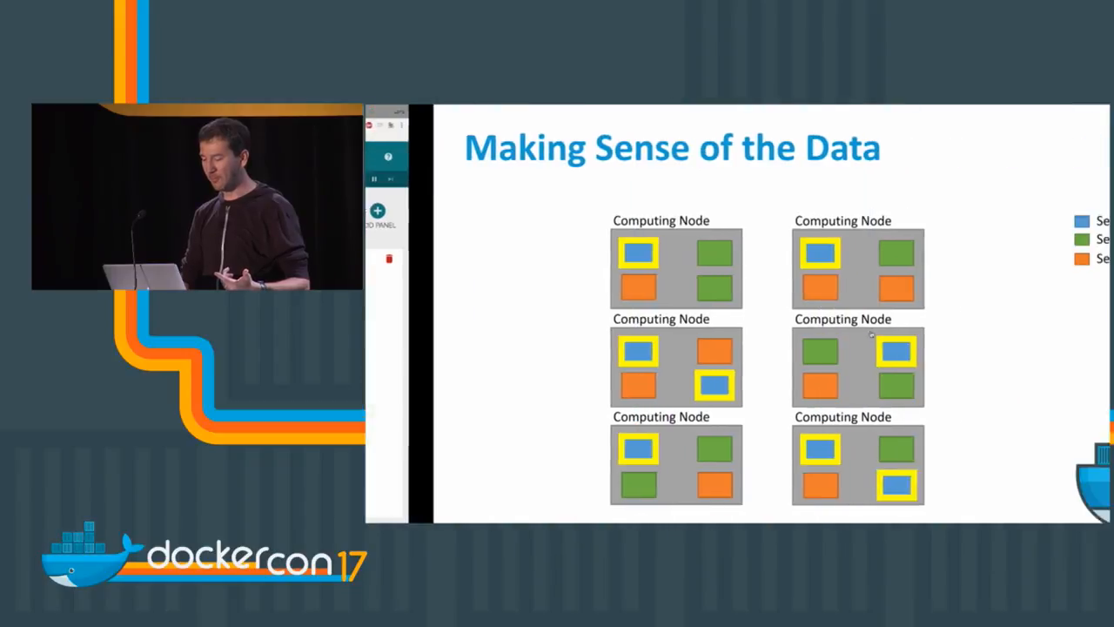
click(436, 398)
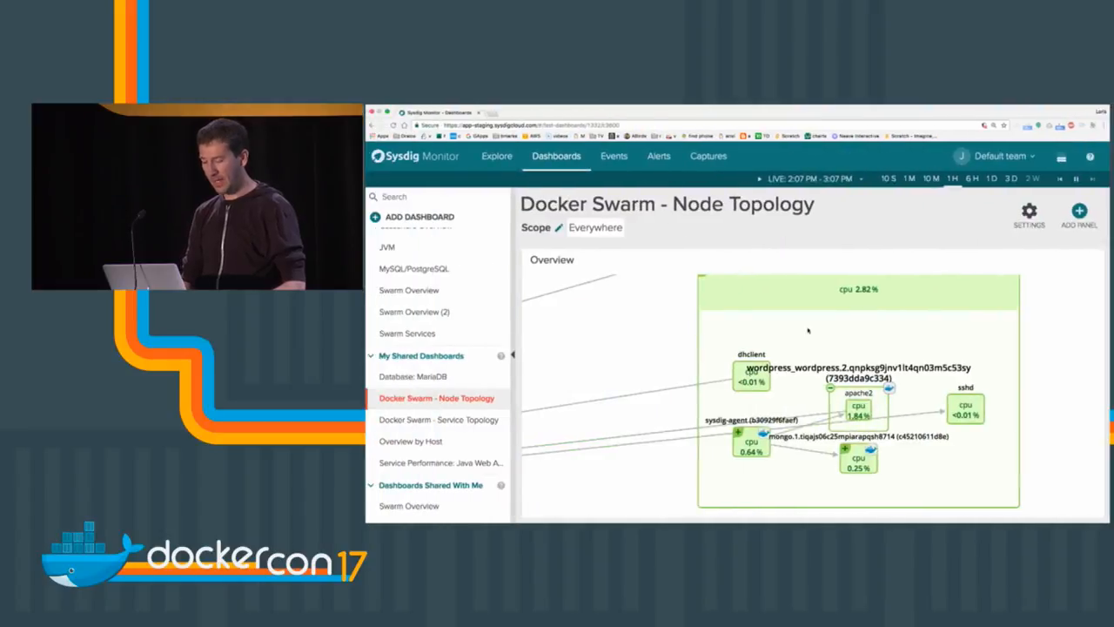
click(440, 420)
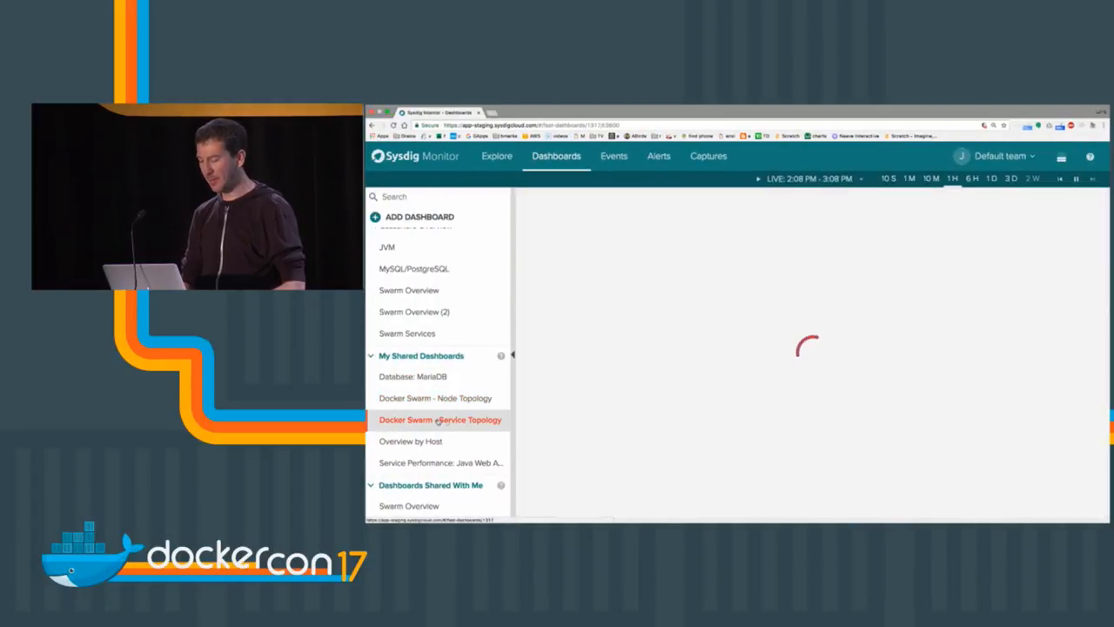
Step: Load Docker Swarm - Service Topology and open Time Navigation from the LIVE label
click(439, 419)
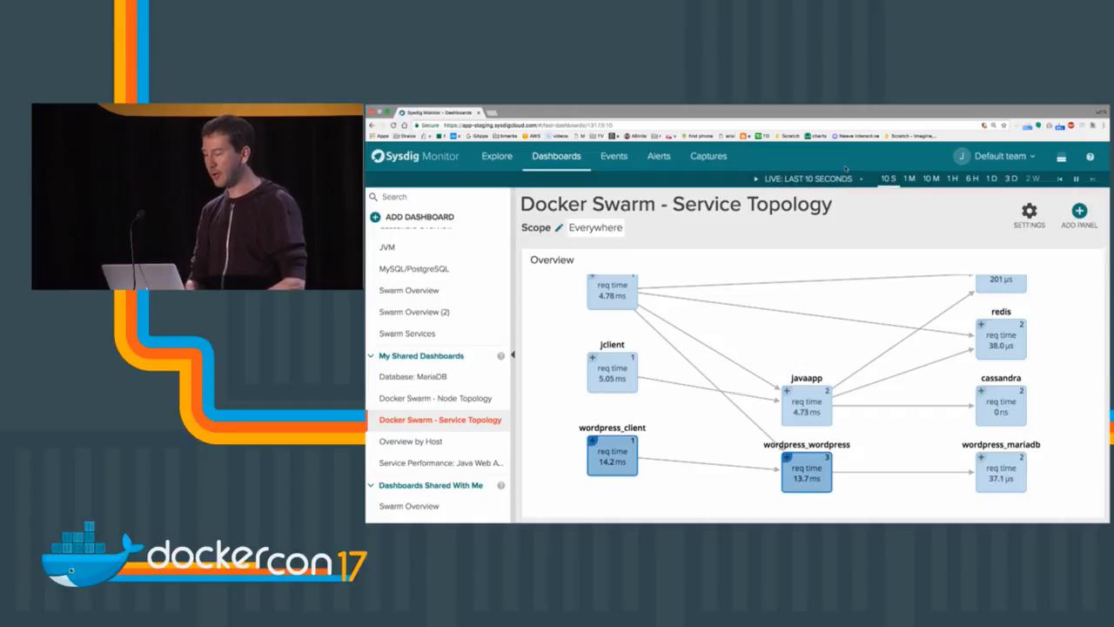
click(807, 178)
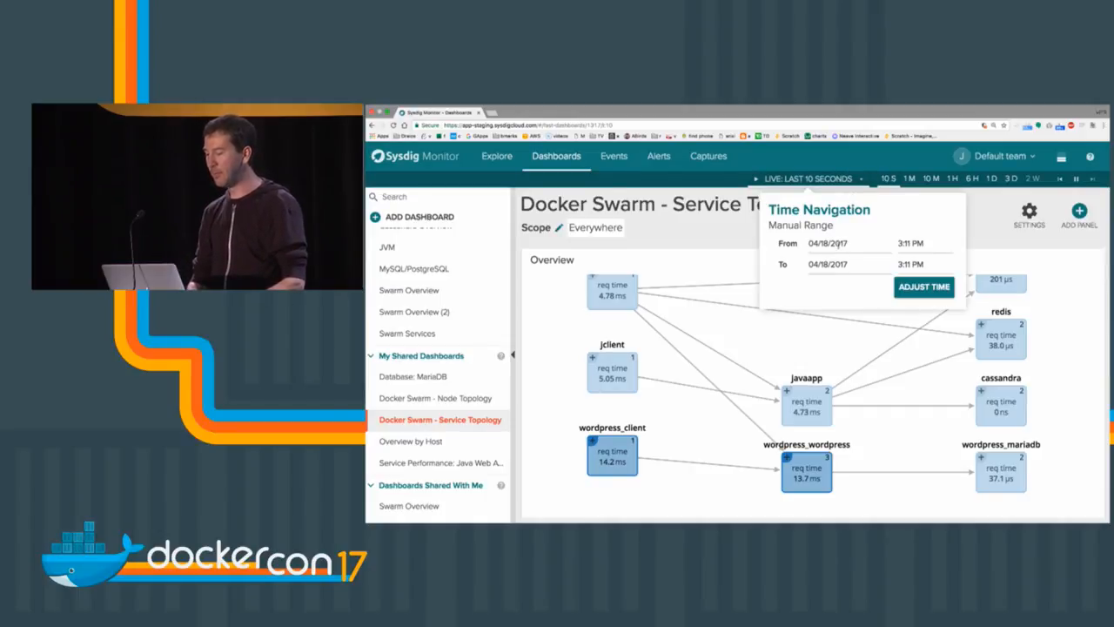